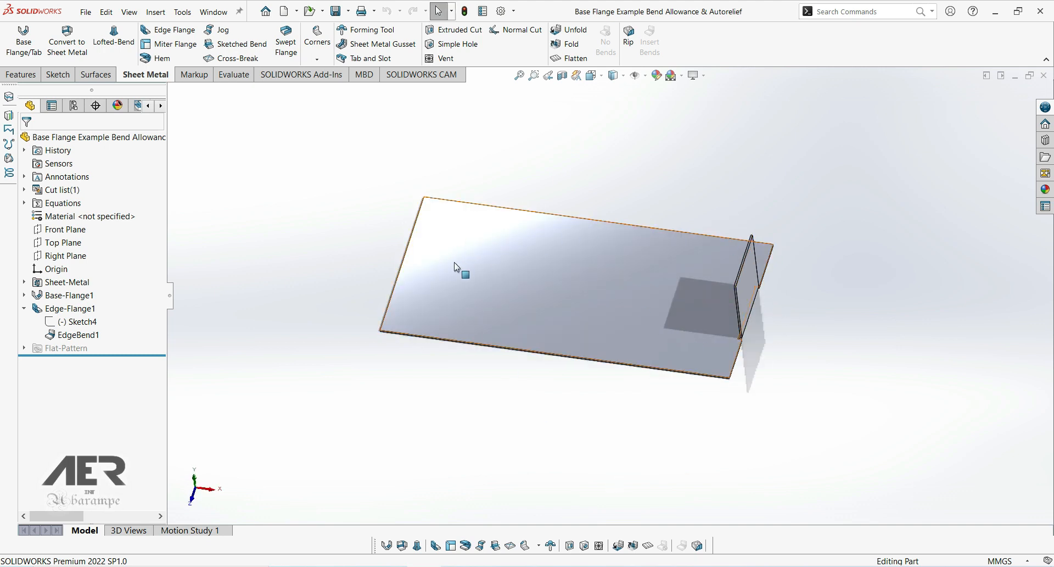
Step: Delete Edge-Flange1 and its sketch, confirming with Yes
click(83, 378)
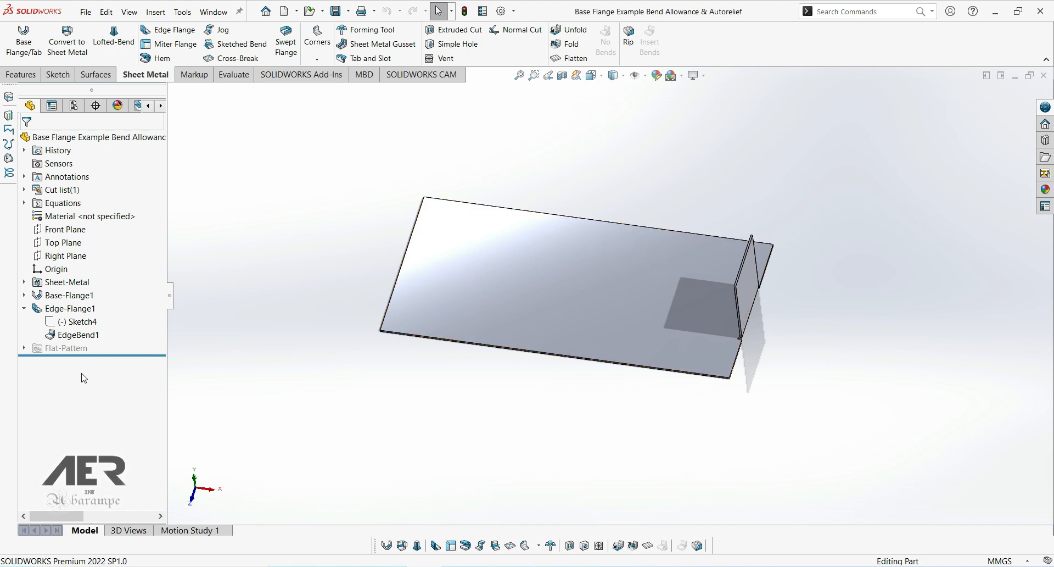
click(24, 307)
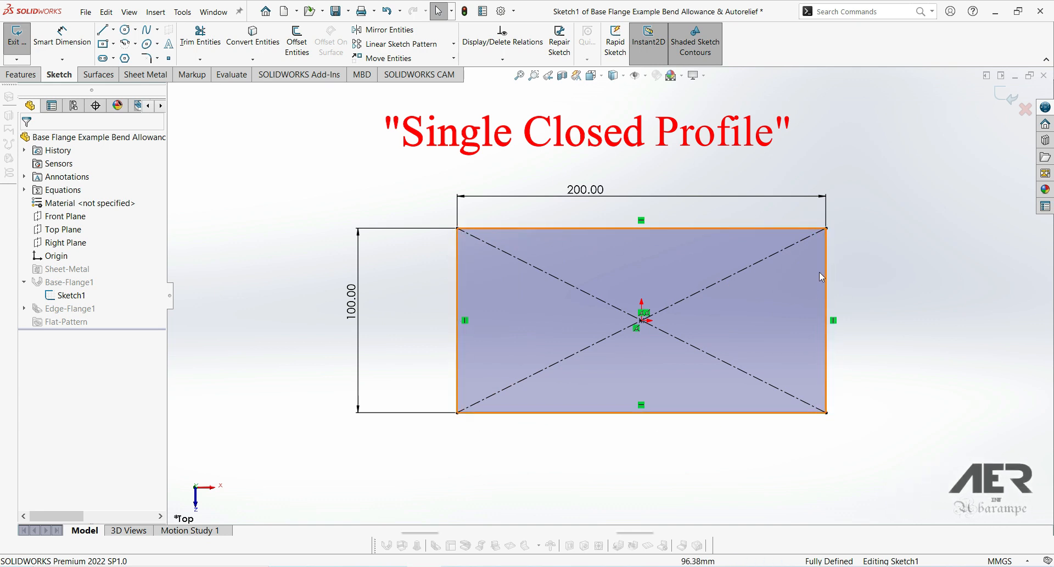
mouse_move(528, 336)
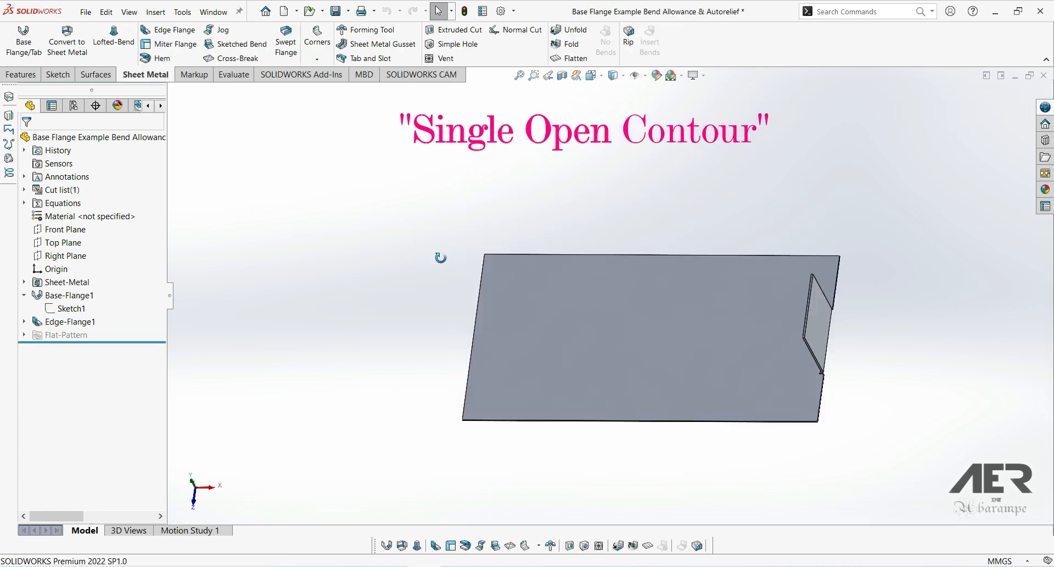
click(68, 322)
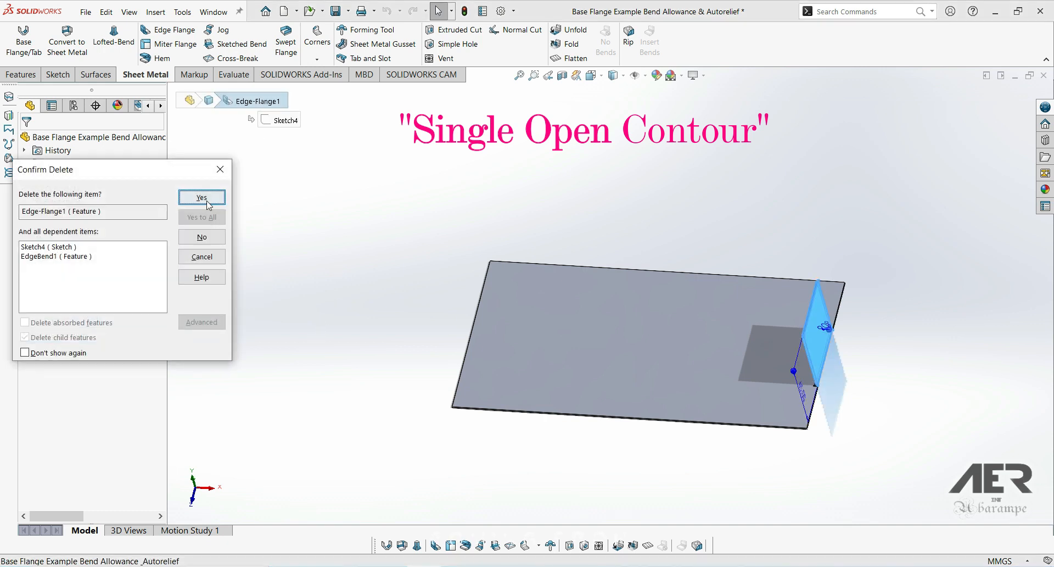
click(202, 196)
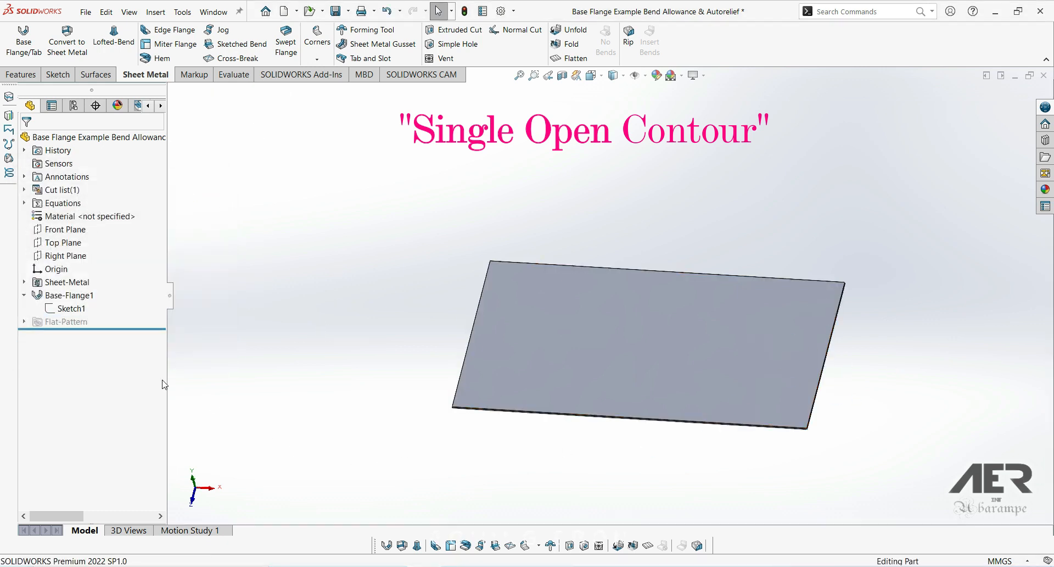
Step: Edit Base-Flange1's Sketch1 and clear its rectangle, leaving the sketch empty
click(71, 307)
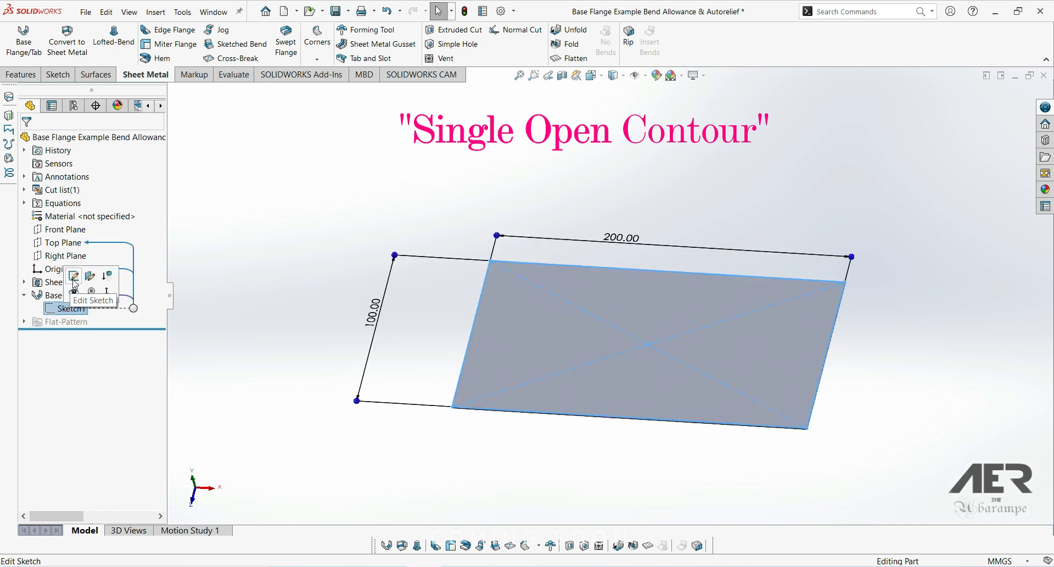
click(73, 276)
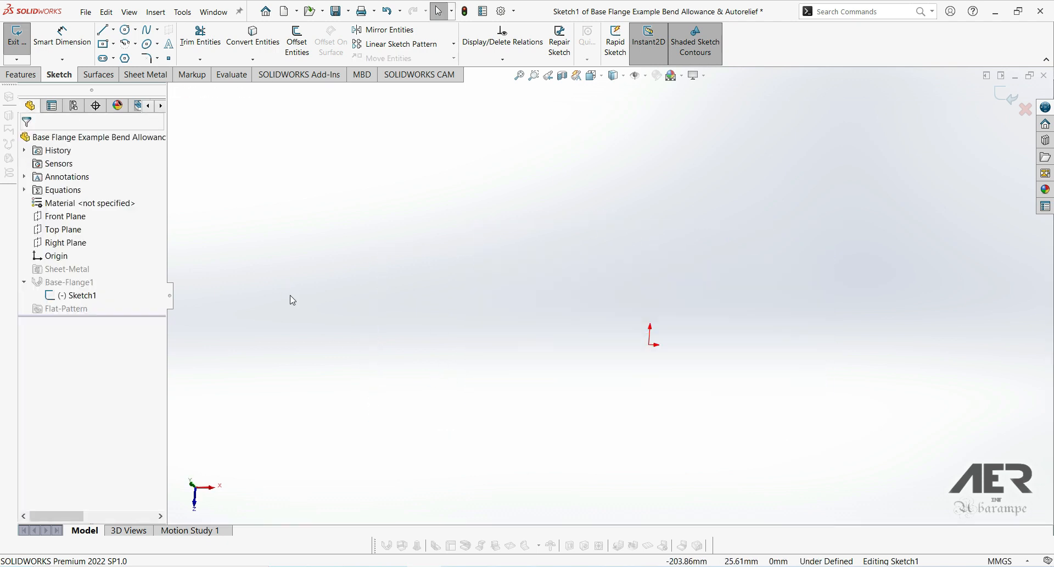
mouse_move(577, 75)
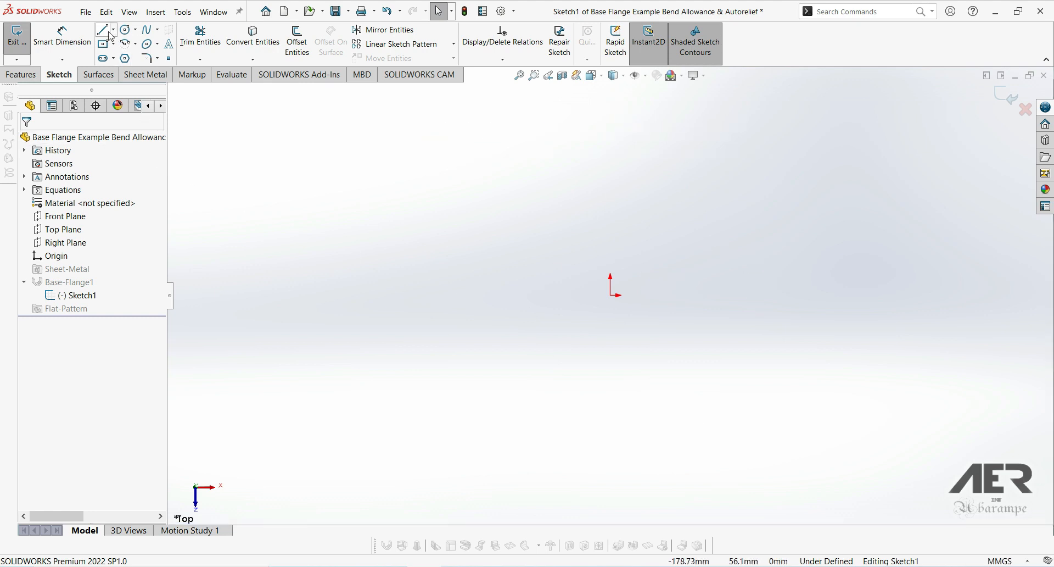
Step: Draw a 100 mm horizontal line from the origin and rebuild the base flange from it
click(109, 30)
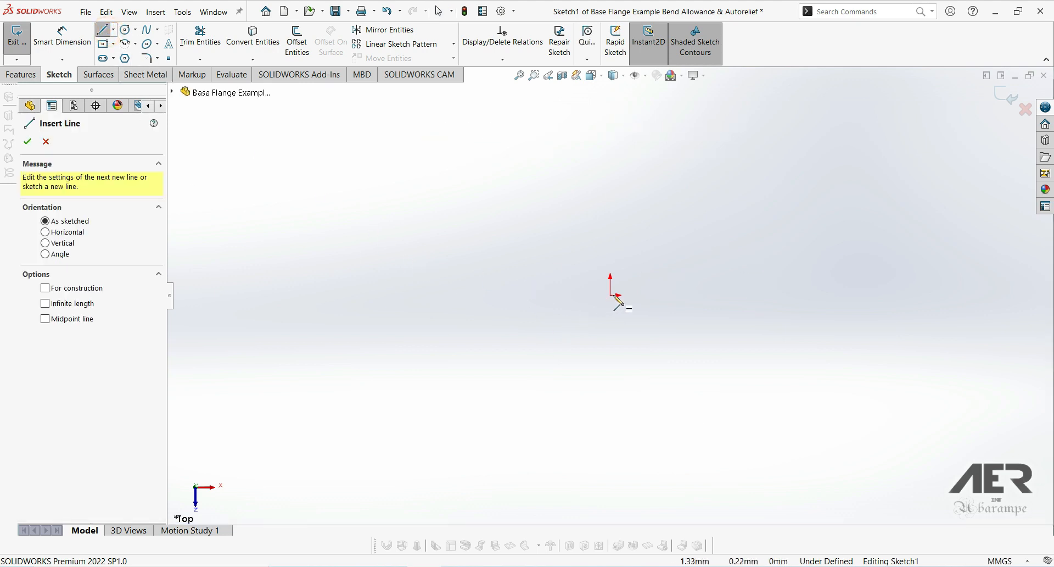
drag(613, 294, 906, 294)
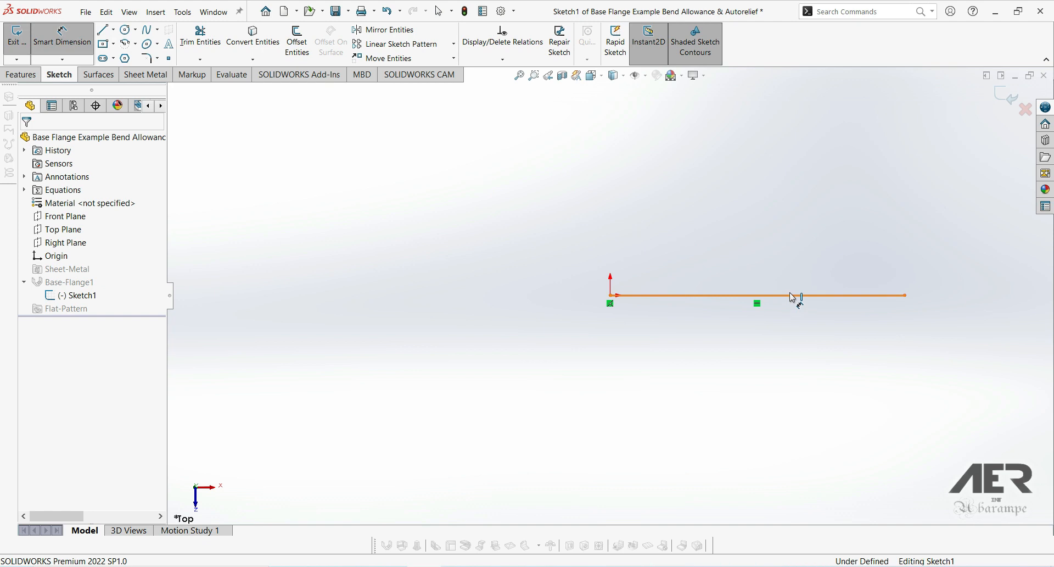
click(801, 298)
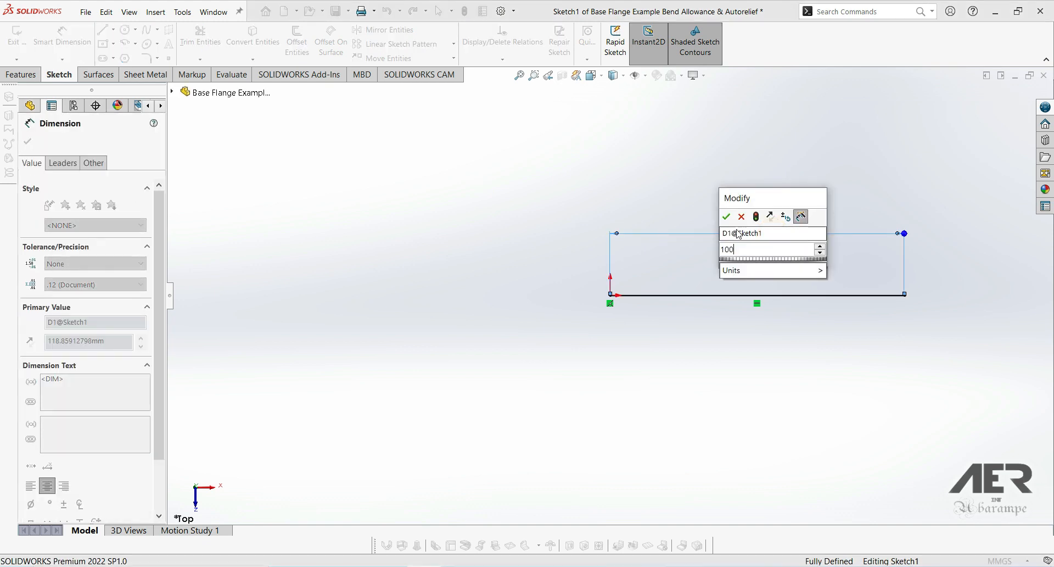
click(726, 217)
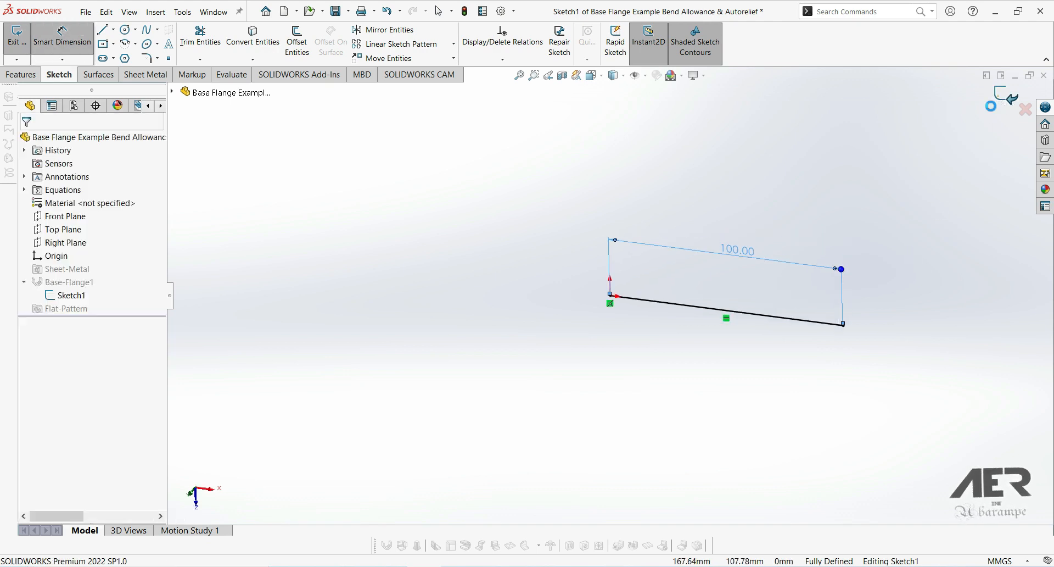
click(16, 41)
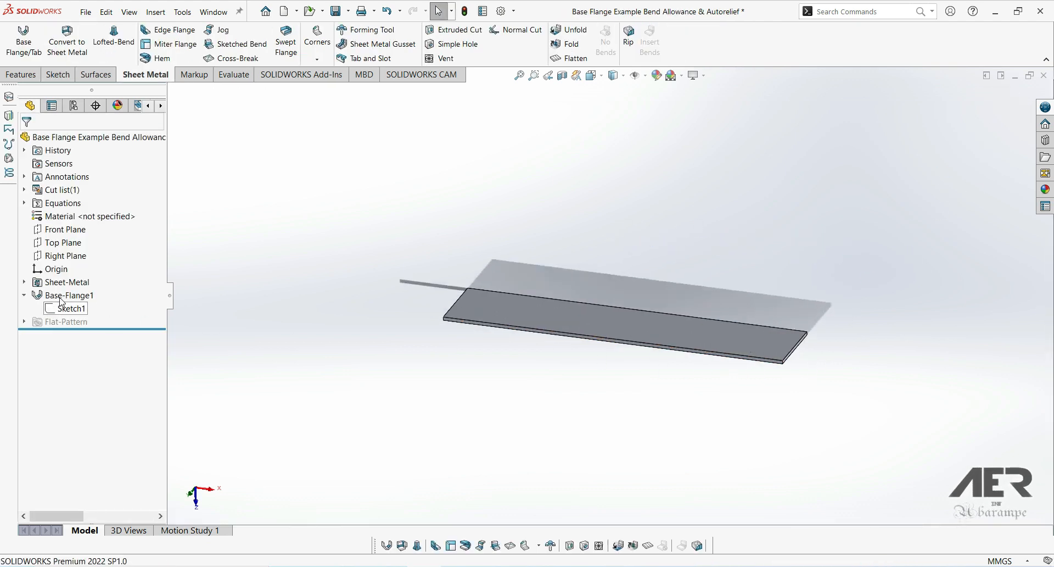
Step: Change Base-Flange1's Direction 1 depth from 20 mm to 50 mm
click(67, 295)
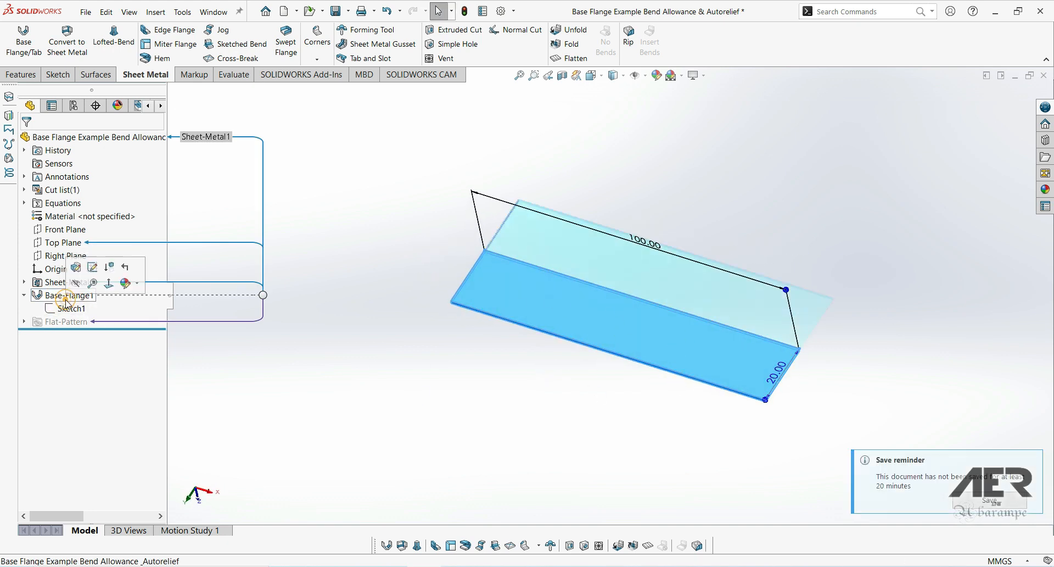
double_click(65, 296)
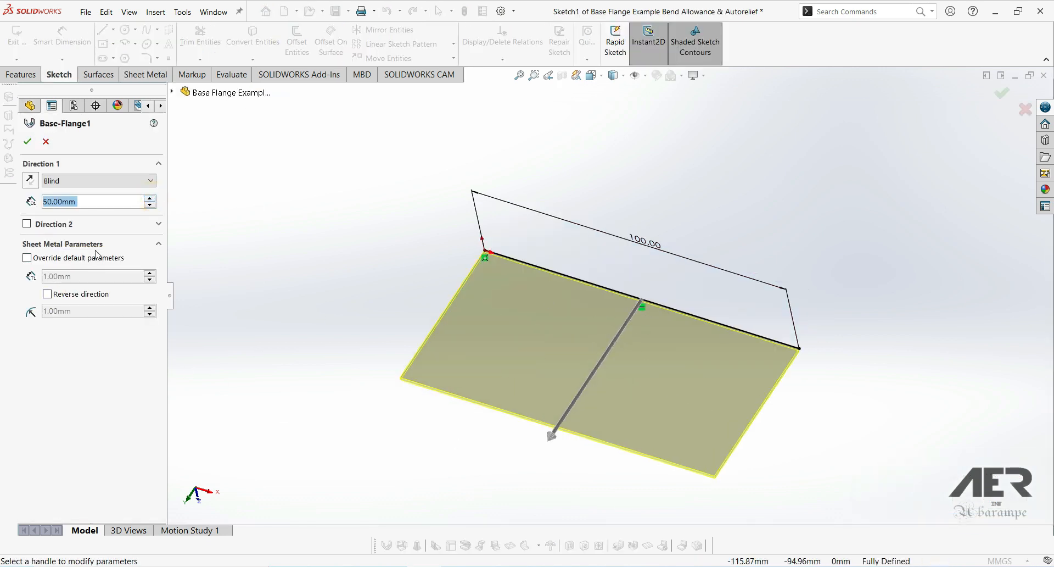
mouse_move(495, 279)
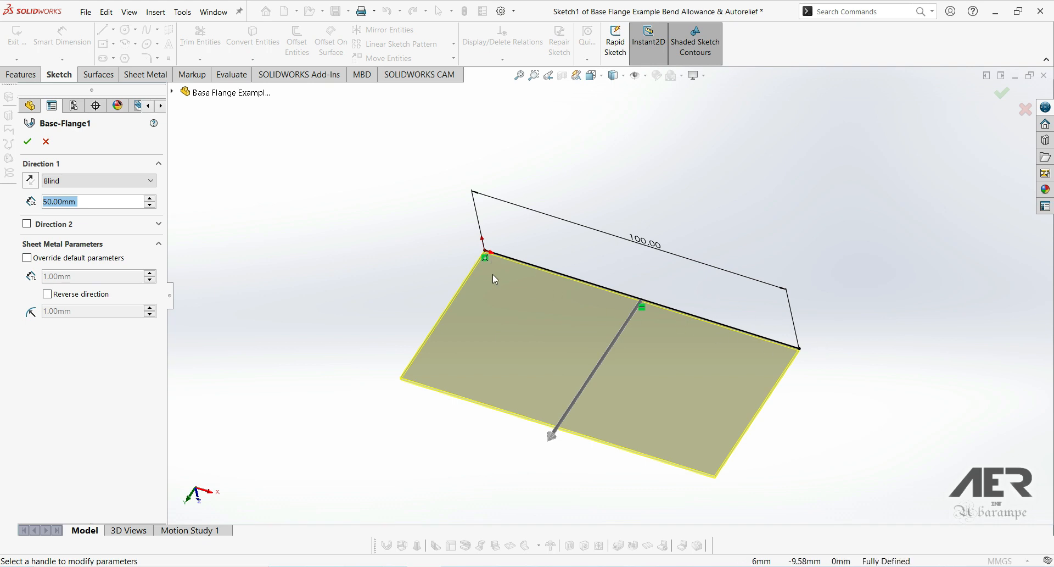
click(28, 142)
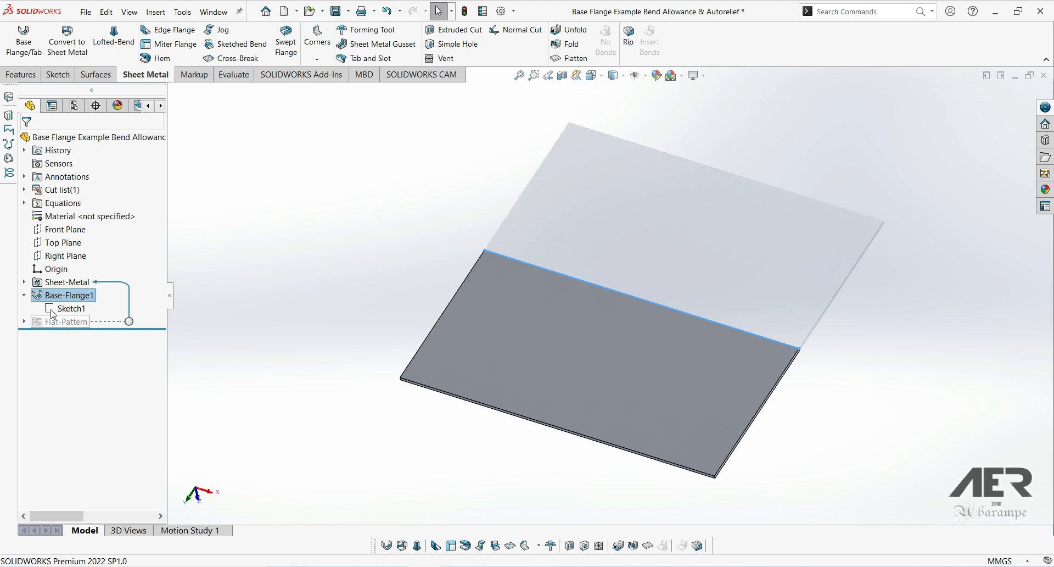
mouse_move(555, 415)
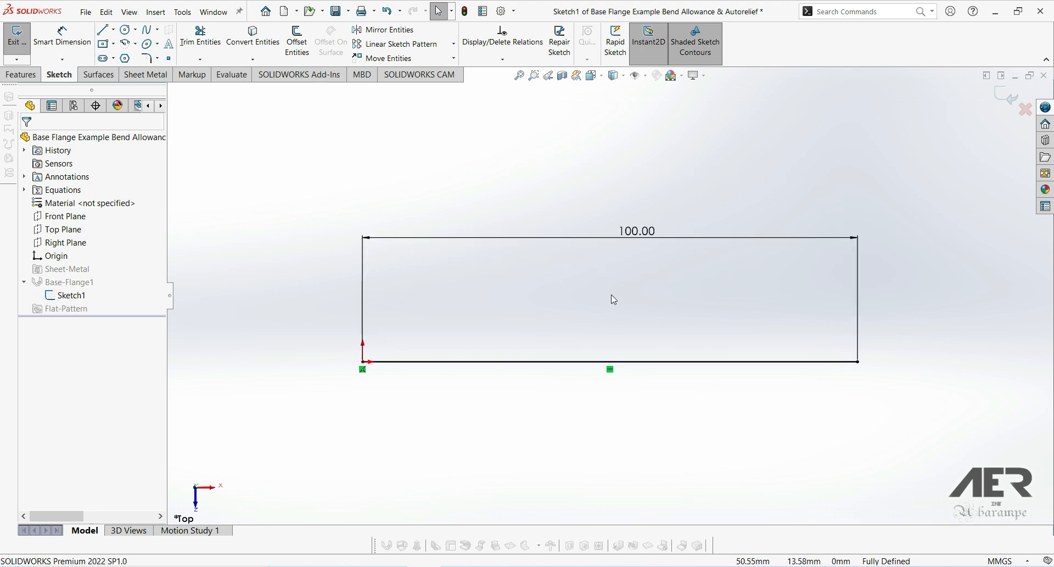
Step: Extend the 100 mm line with a 30 mm vertical rise and 30 mm top line, forming a Z contour
click(103, 30)
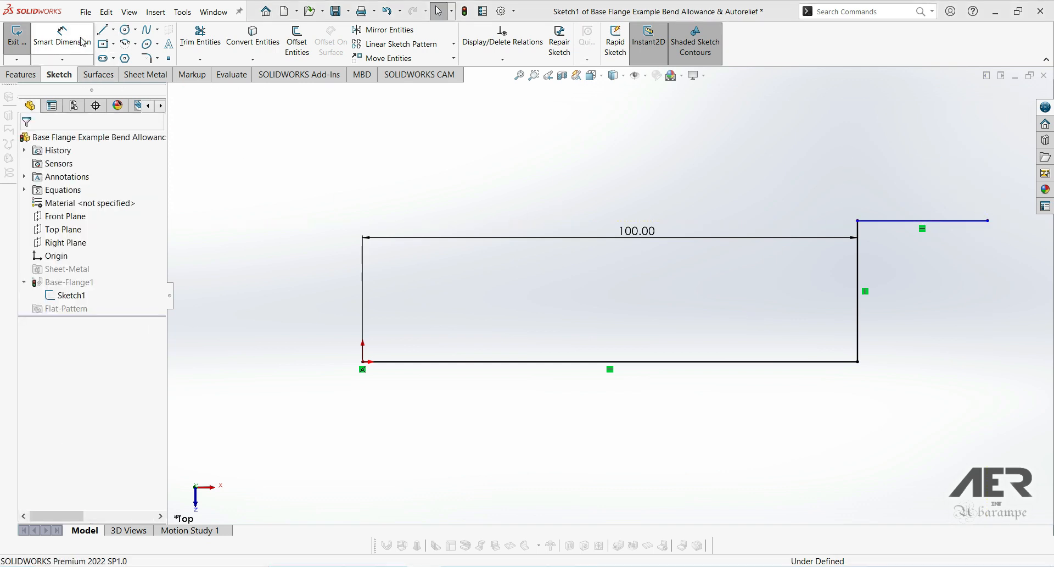
click(770, 306)
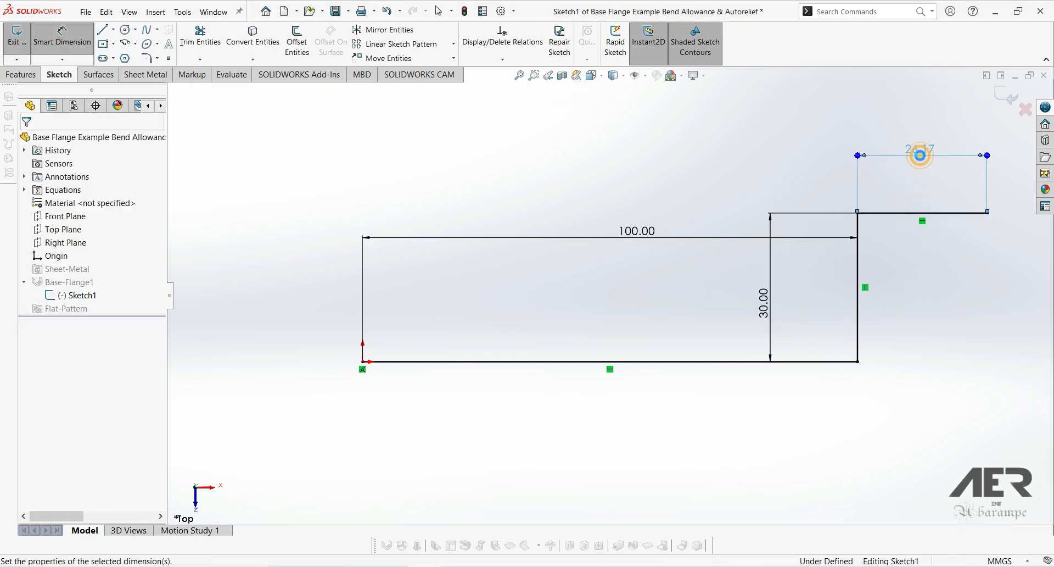
click(921, 155)
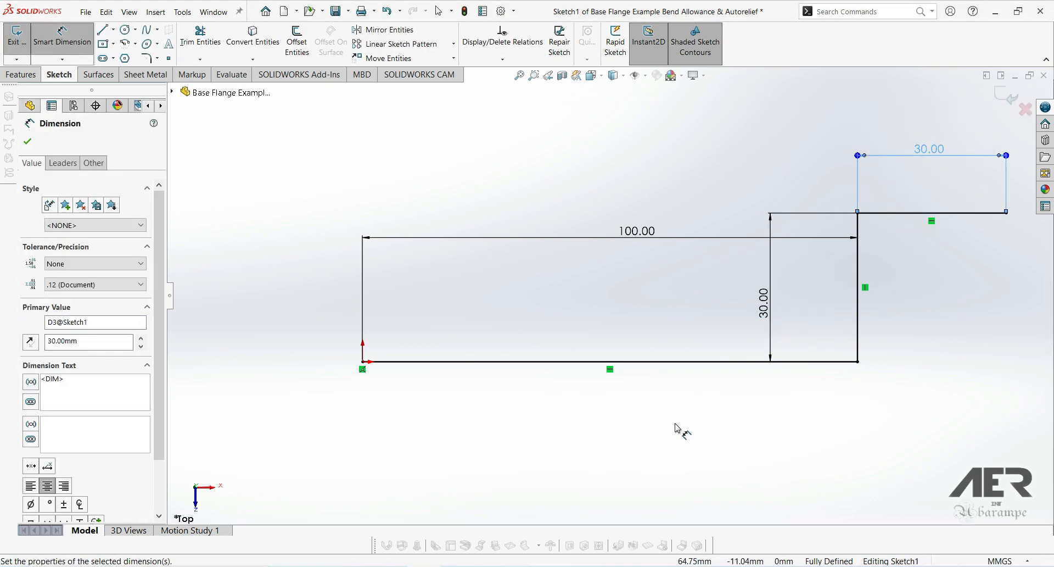
mouse_move(947, 210)
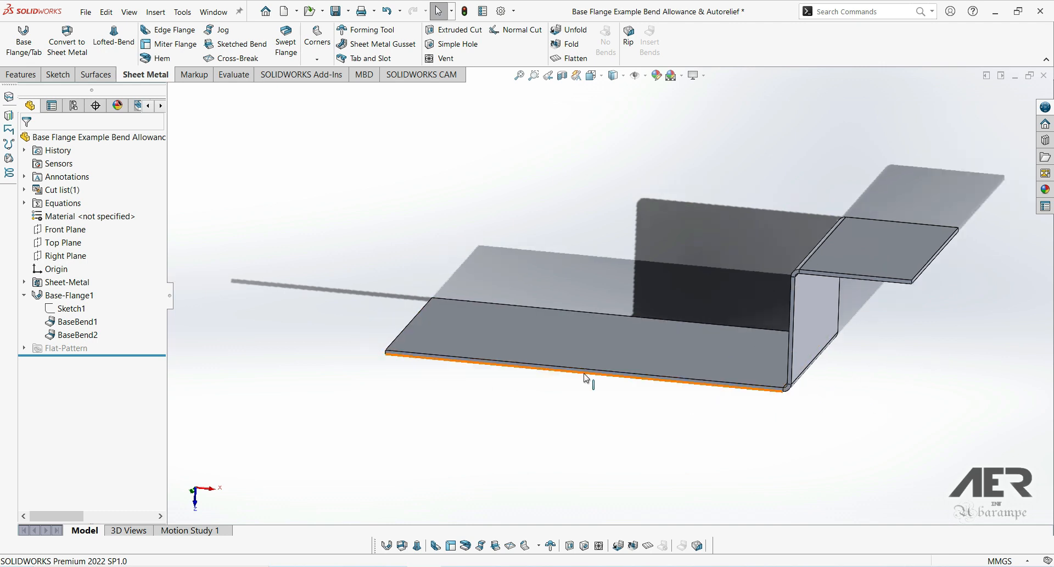
mouse_move(811, 250)
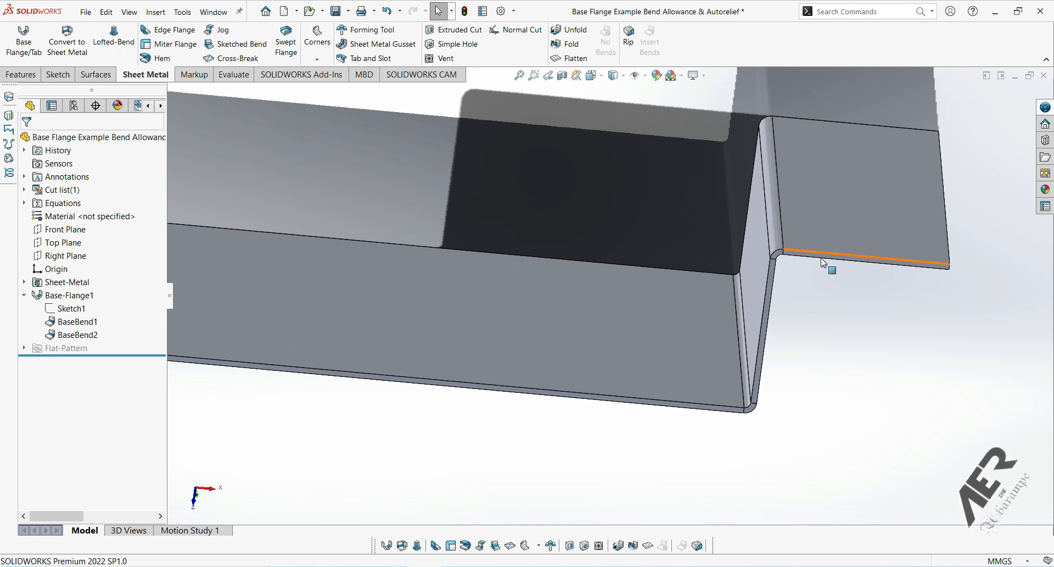
Step: Flatten the Z-shaped base flange into its flat pattern and select its profile sketch
click(594, 75)
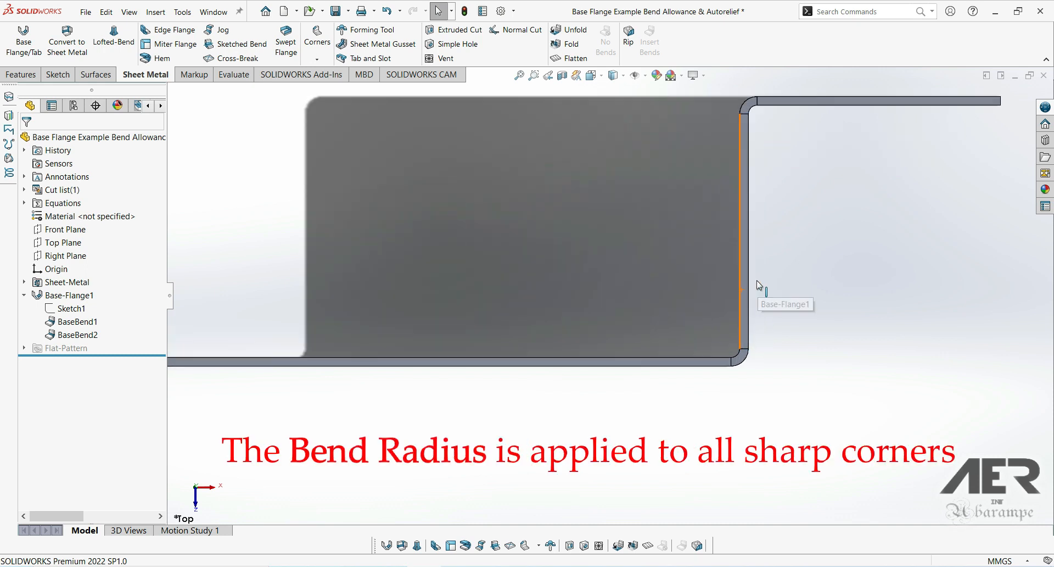
mouse_move(738, 139)
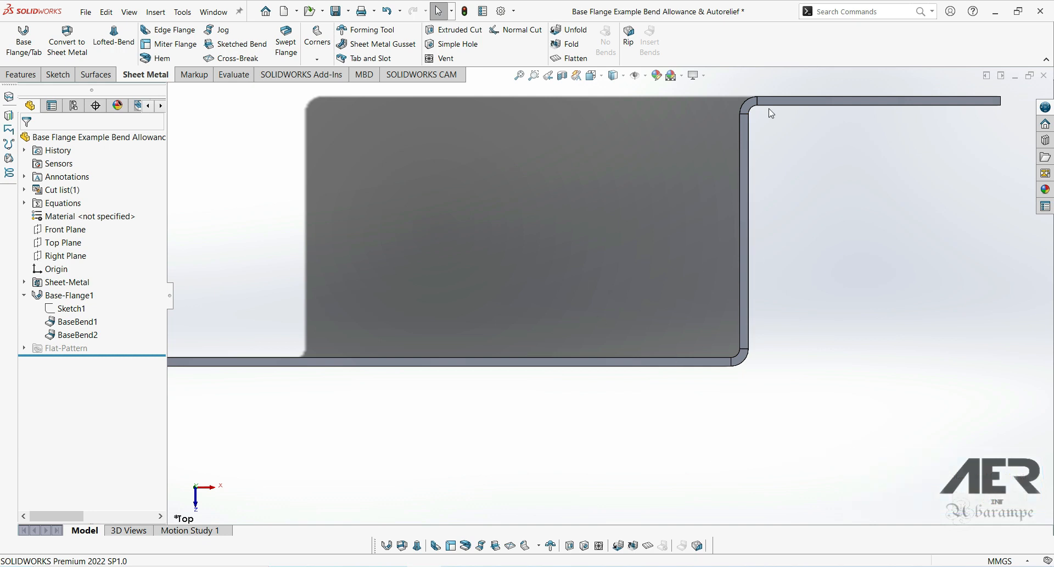
click(71, 308)
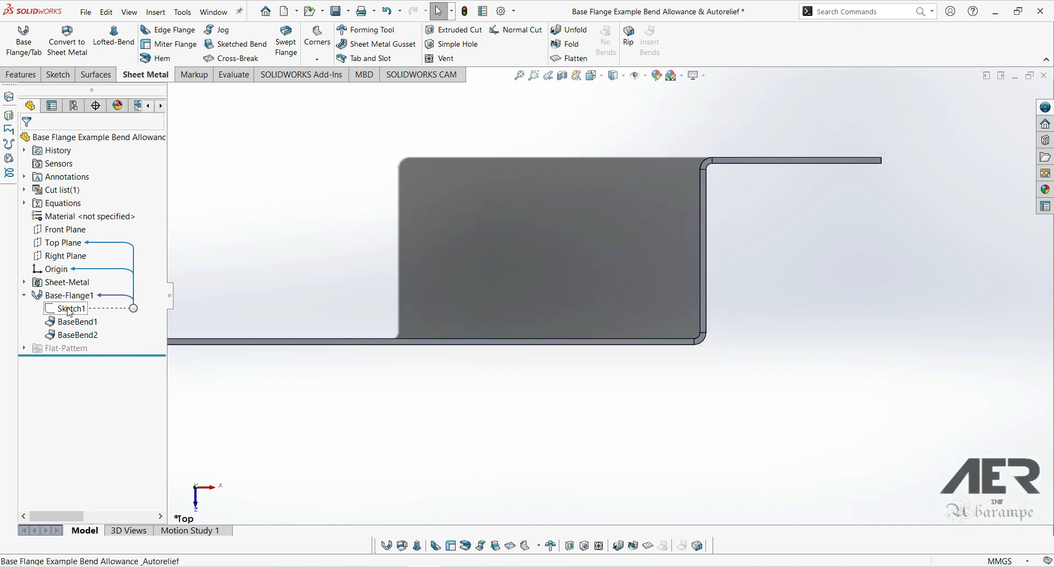
click(73, 307)
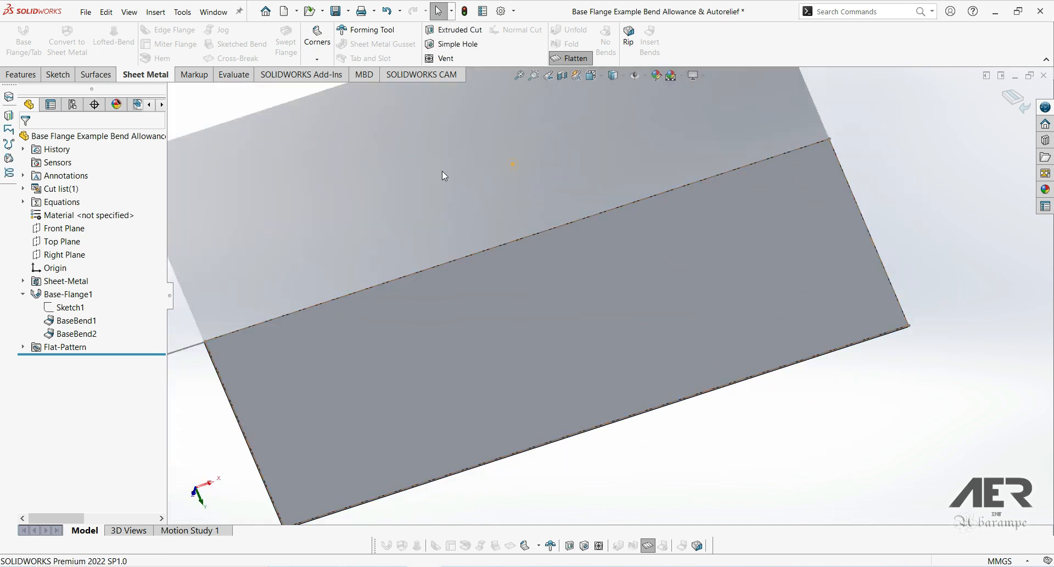
Step: Toggle sketch visibility via View > Hide/Show and fold the part back into its bent form
click(128, 11)
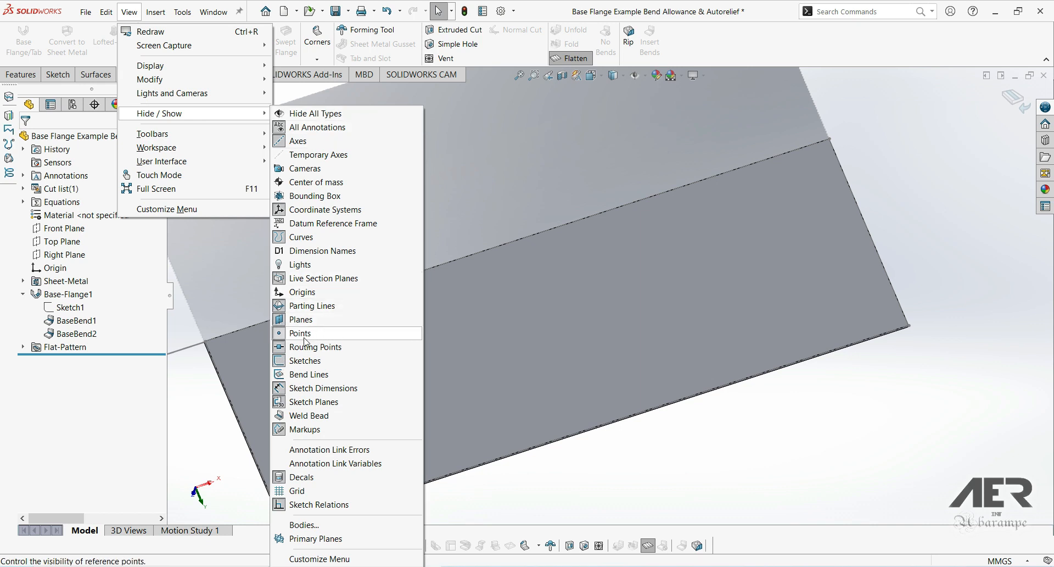
mouse_move(304, 360)
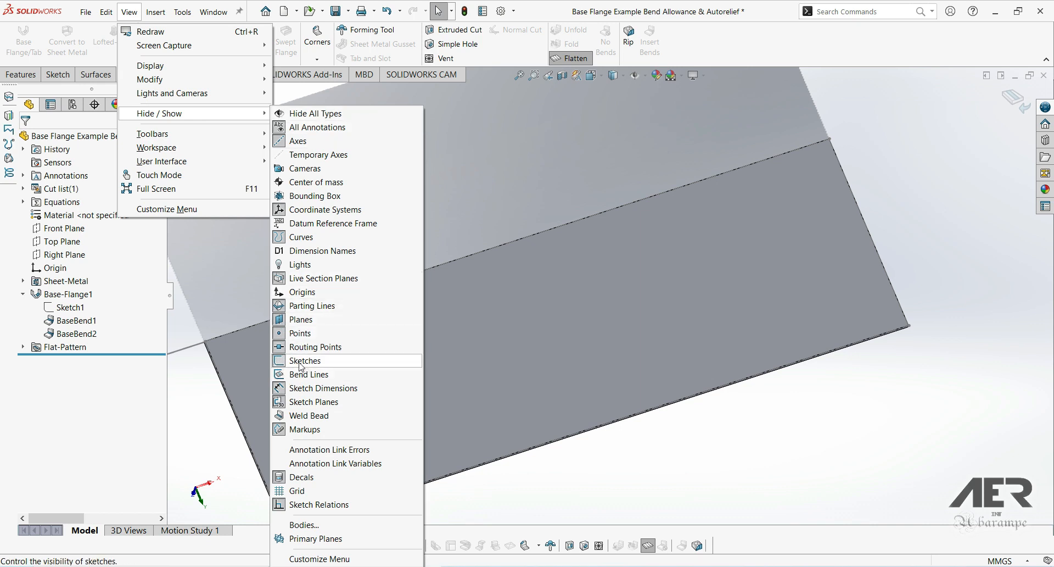
click(306, 361)
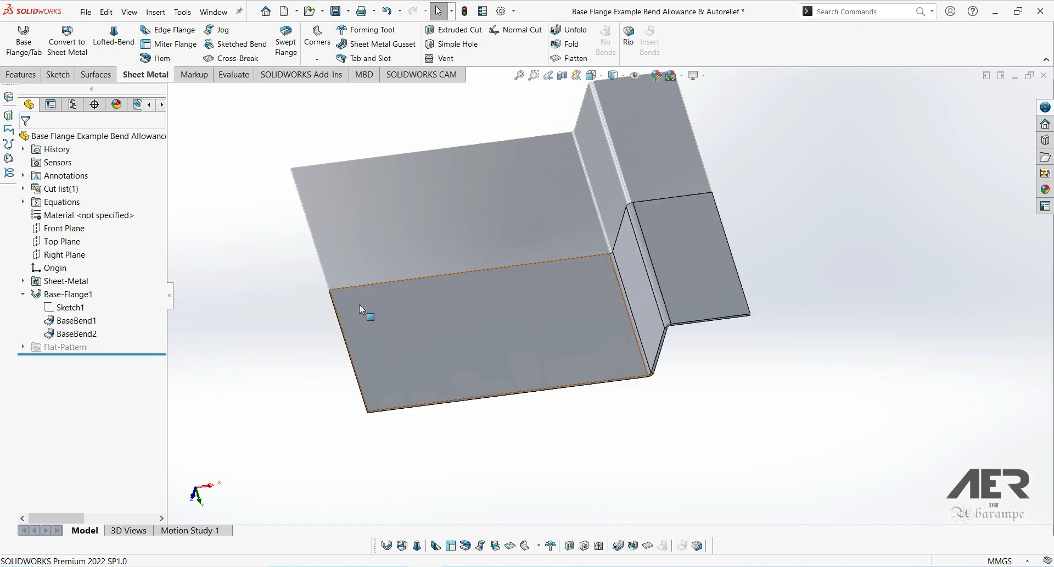
Step: Reopen Base-Flange1's profile sketch for editing
click(222, 368)
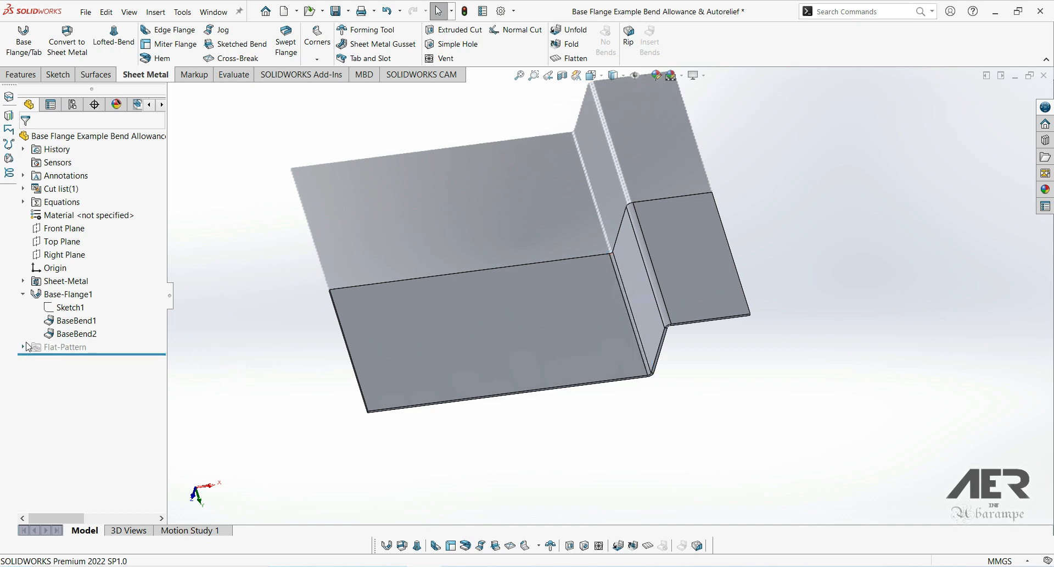
click(69, 307)
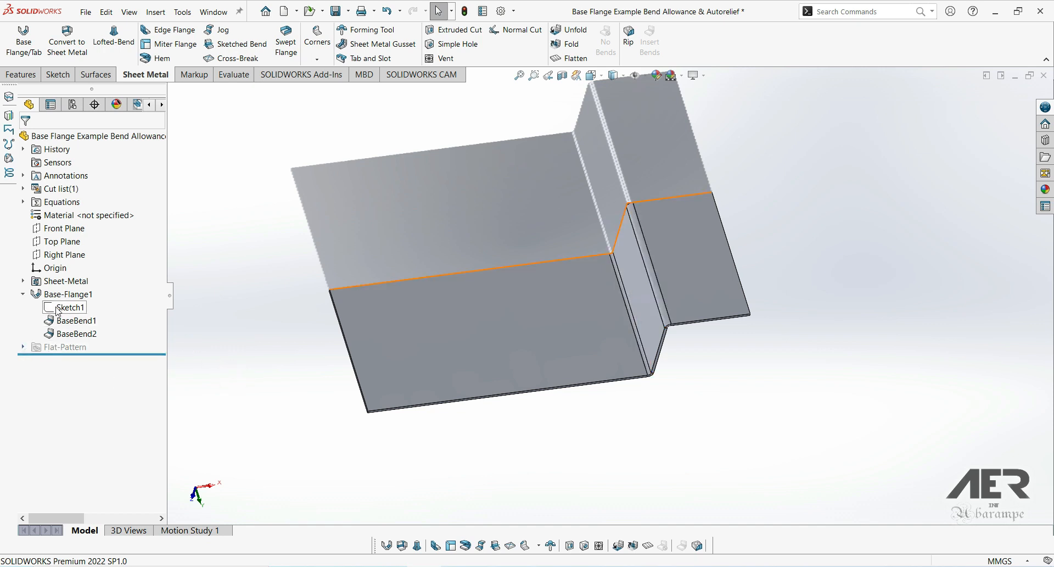
double_click(69, 307)
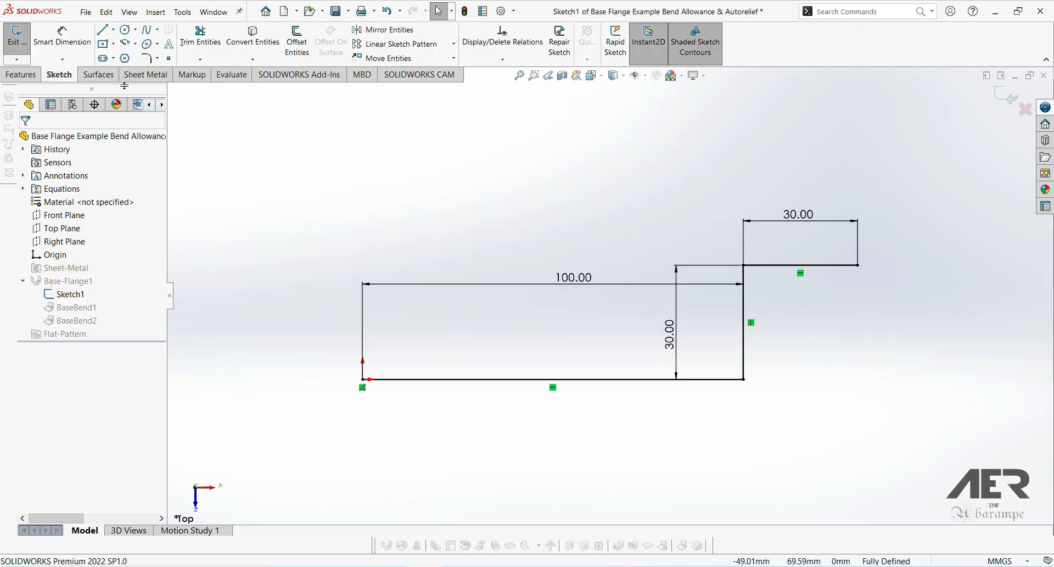
Step: Add a tangent arc at the end of the 30 mm top line with a Tangent relation, giving a curved lip
click(124, 30)
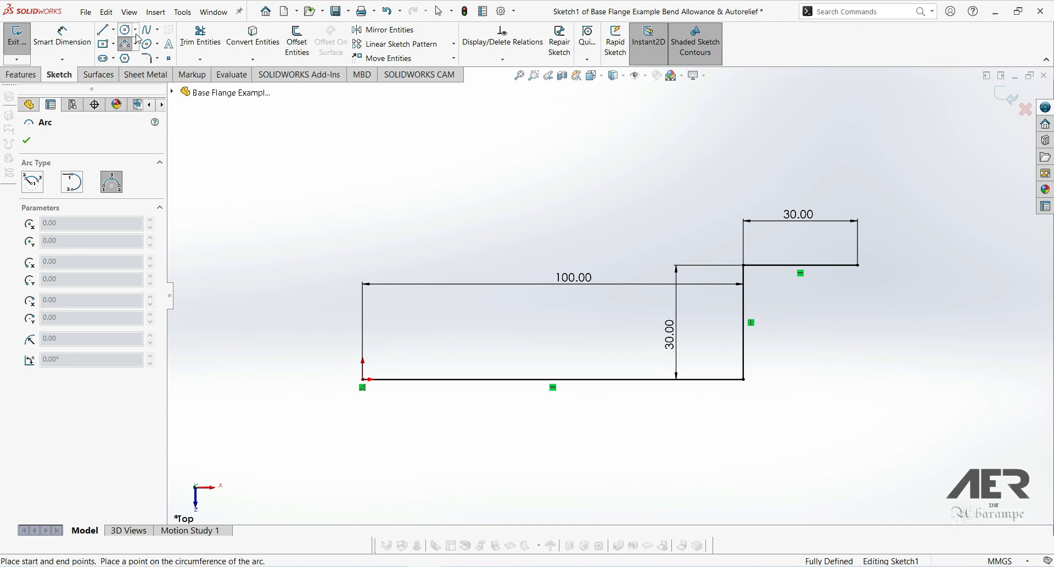
mouse_move(124, 44)
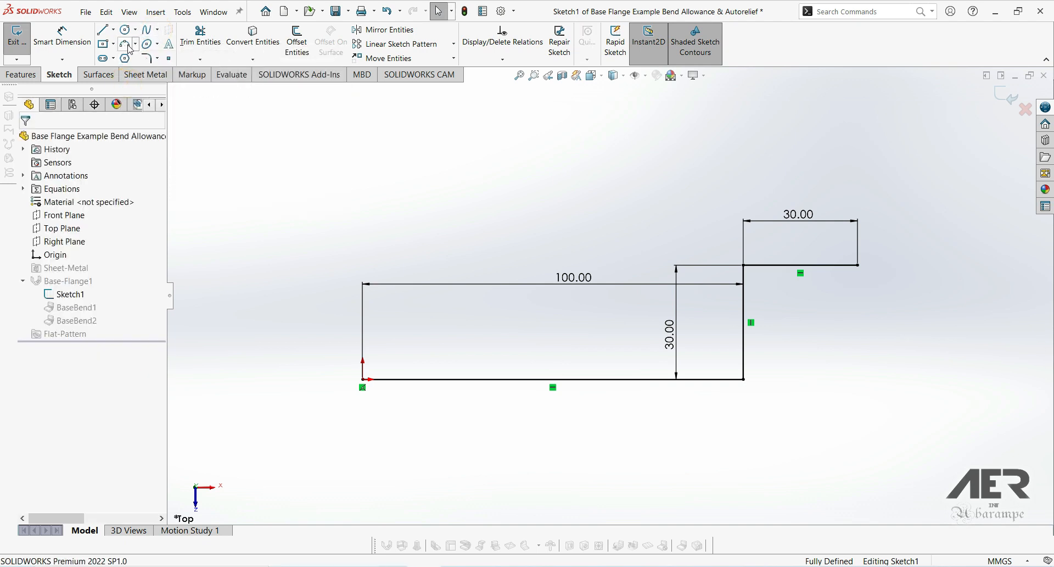
click(124, 45)
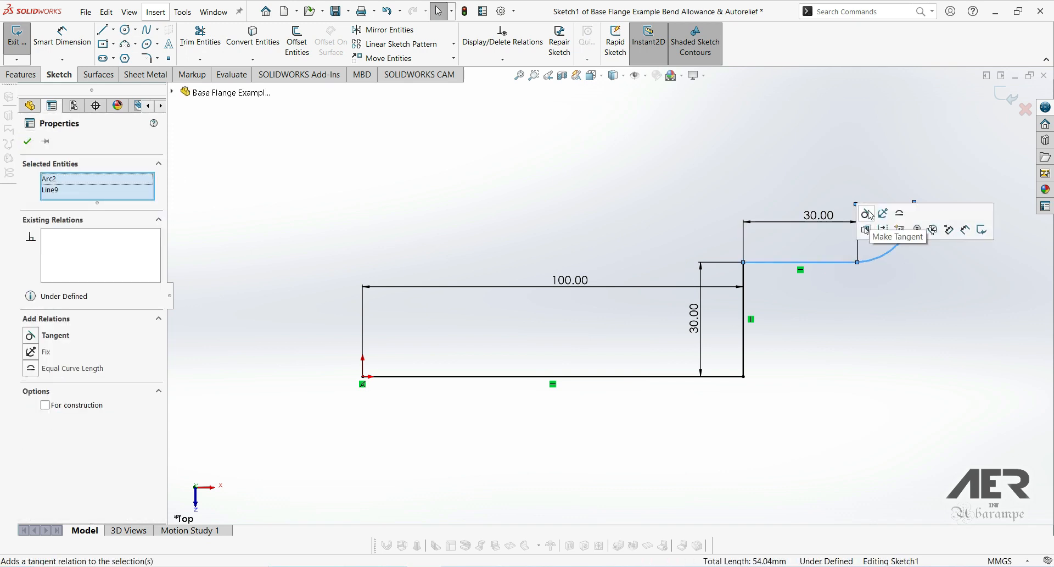
click(867, 213)
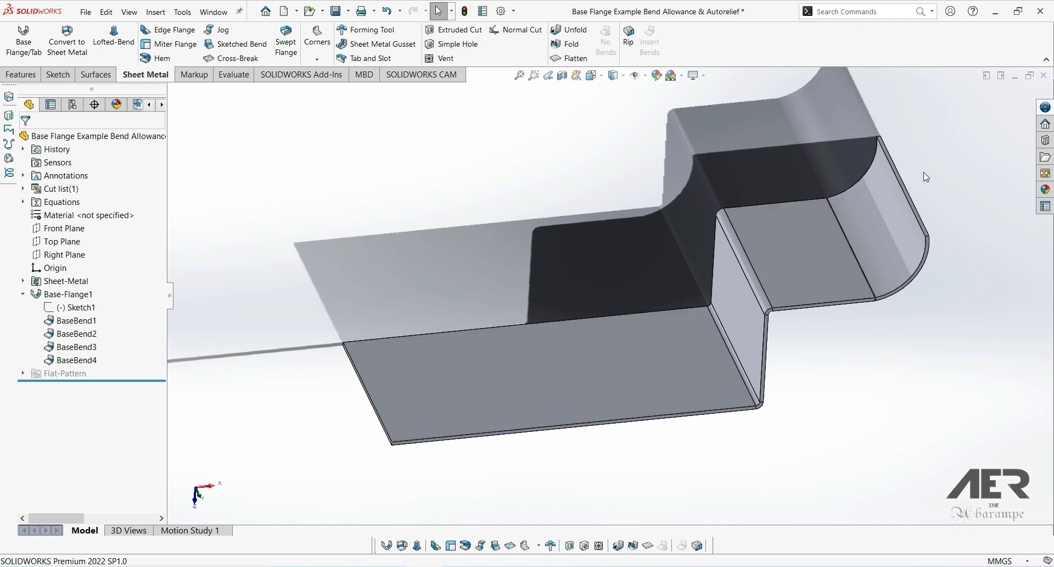
click(567, 376)
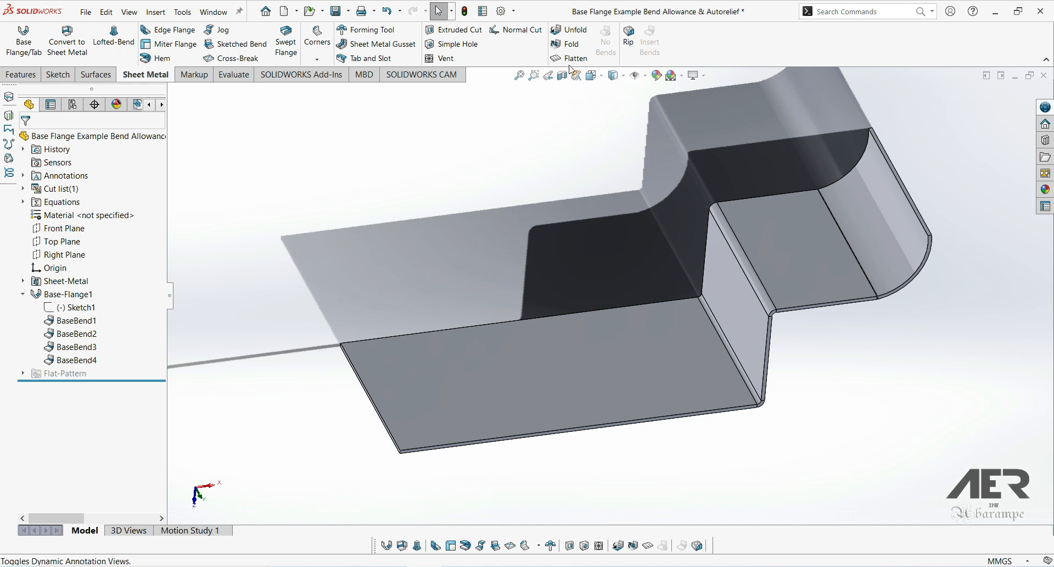
click(575, 58)
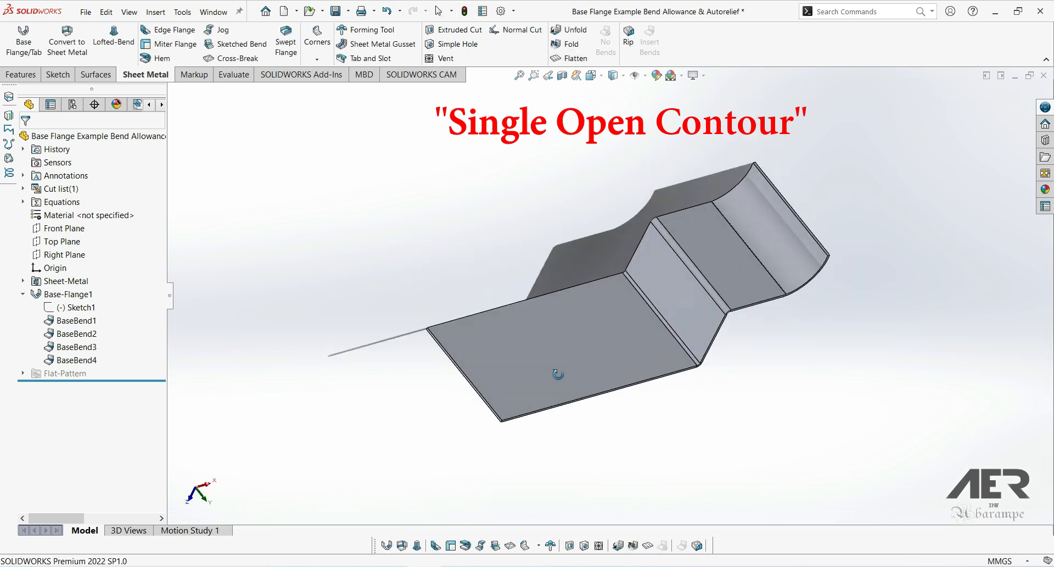
click(76, 308)
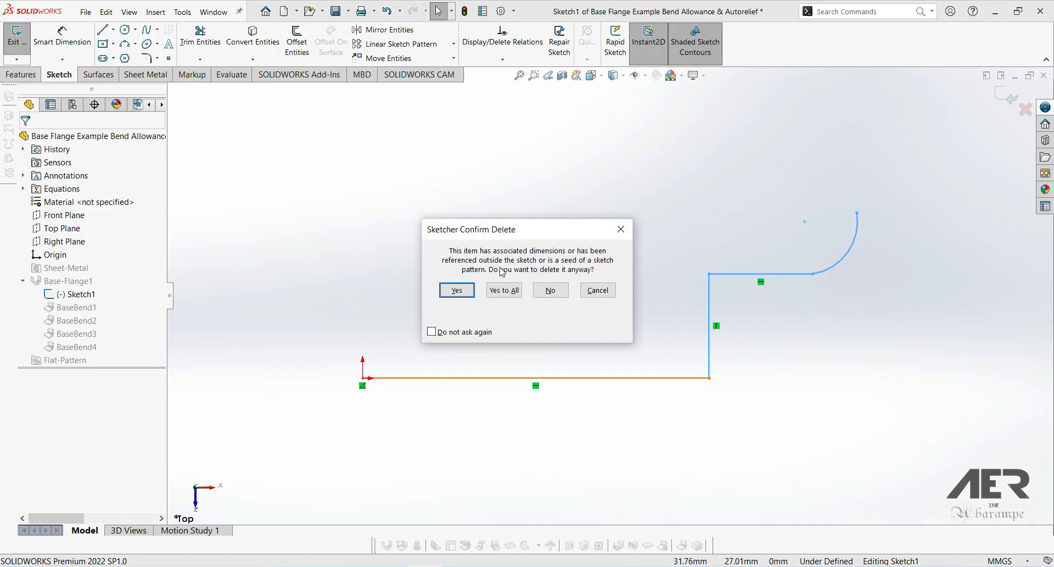
Step: Delete the Z profile and replace it with a closed center rectangle, making a flat plate
click(456, 290)
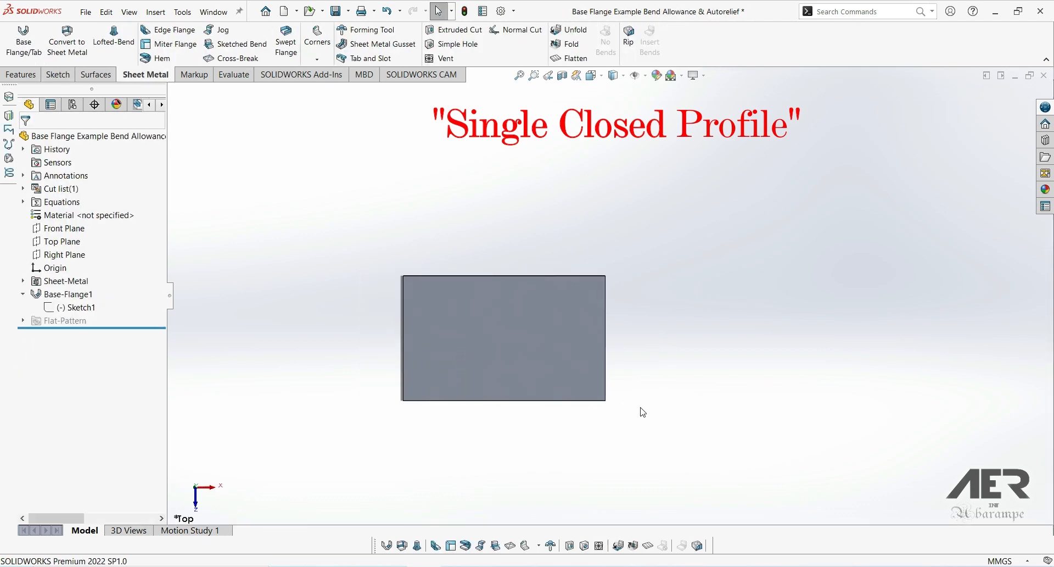
mouse_move(542, 172)
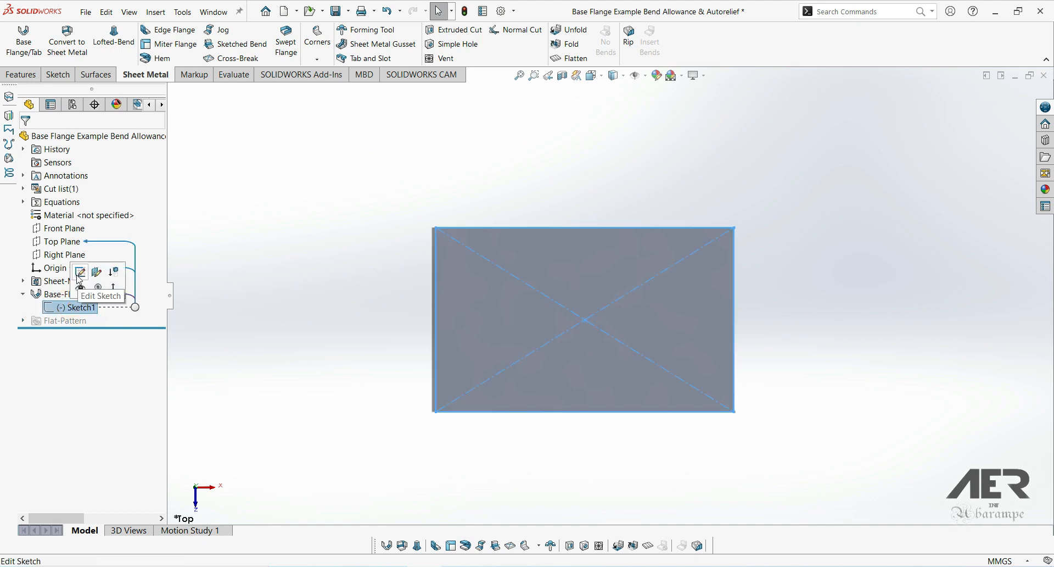
Step: Sketch two circles and a small rectangle inside the plate outline as holes and a cutout
click(80, 273)
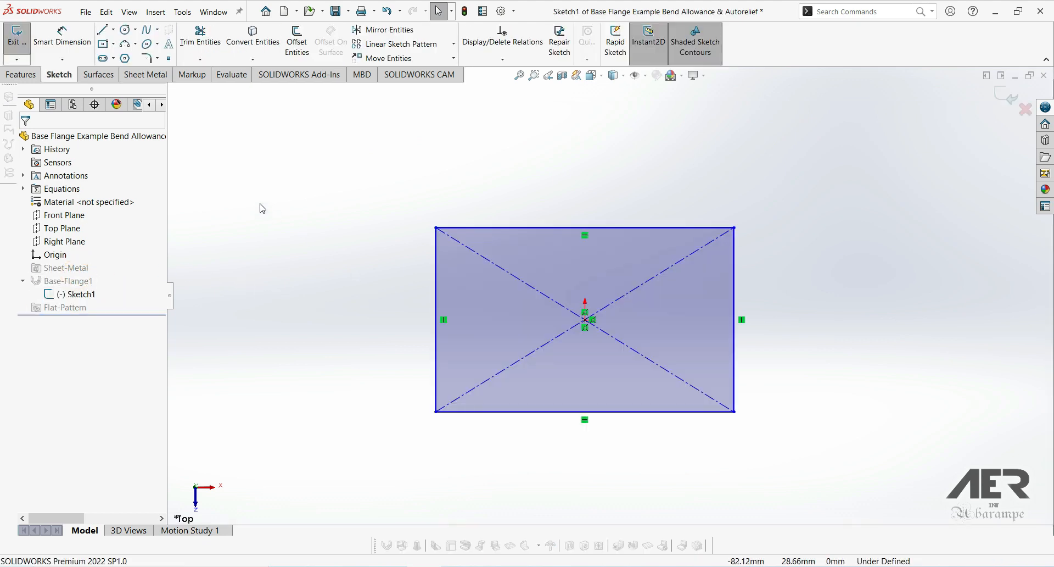
click(124, 29)
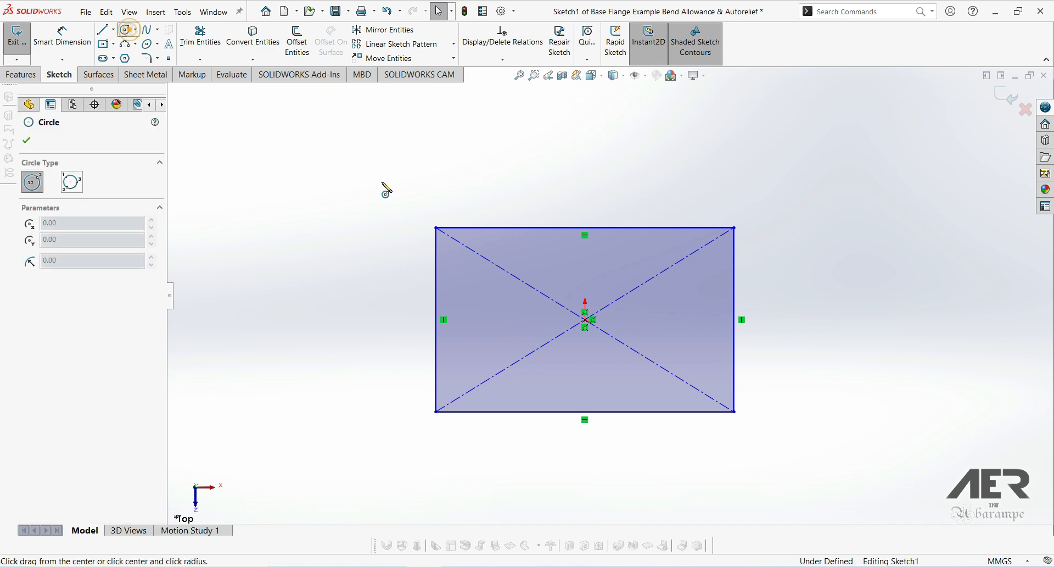
drag(564, 263, 615, 262)
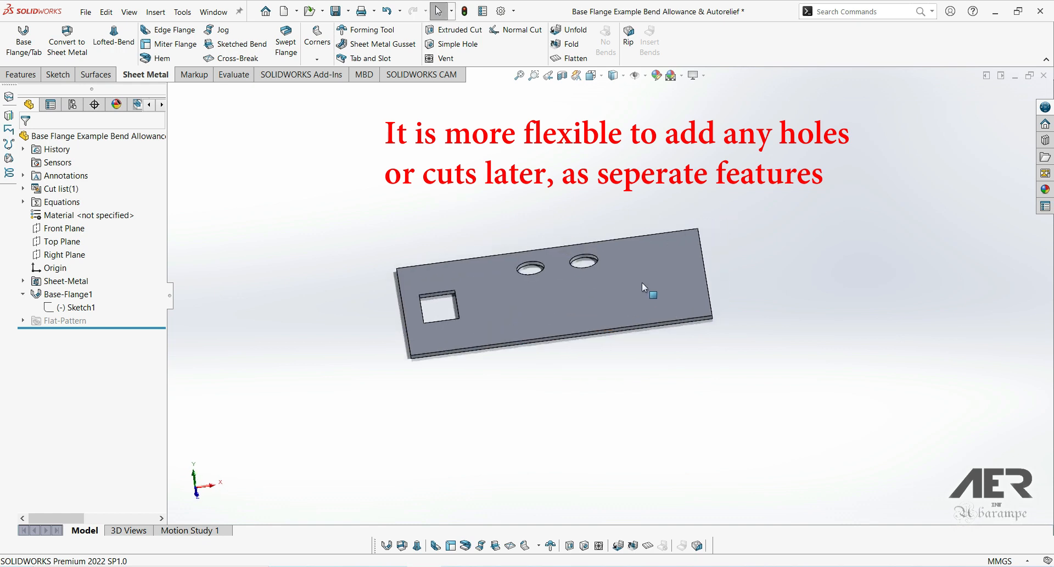
drag(642, 287, 617, 332)
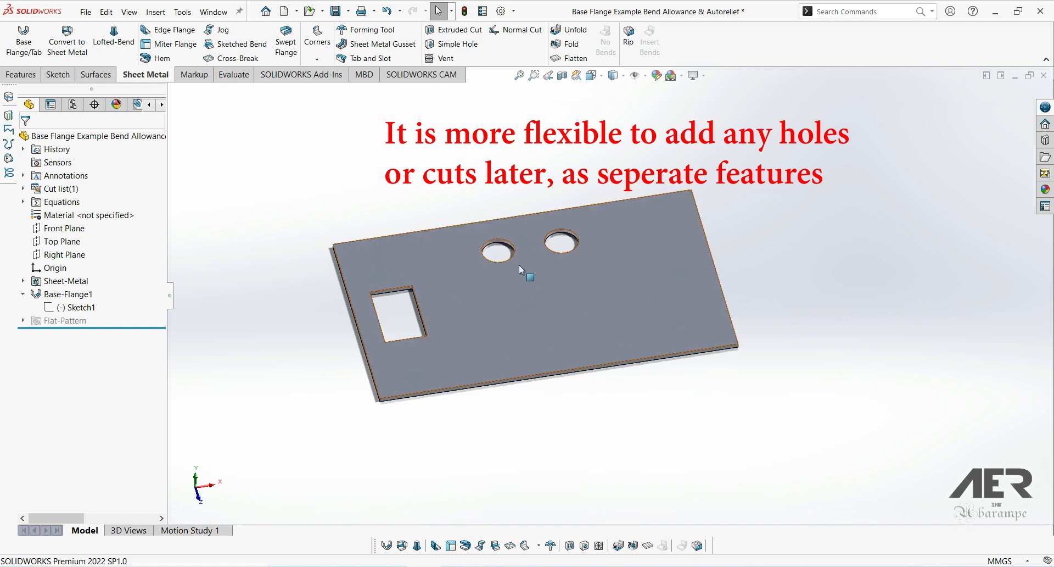
mouse_move(593, 272)
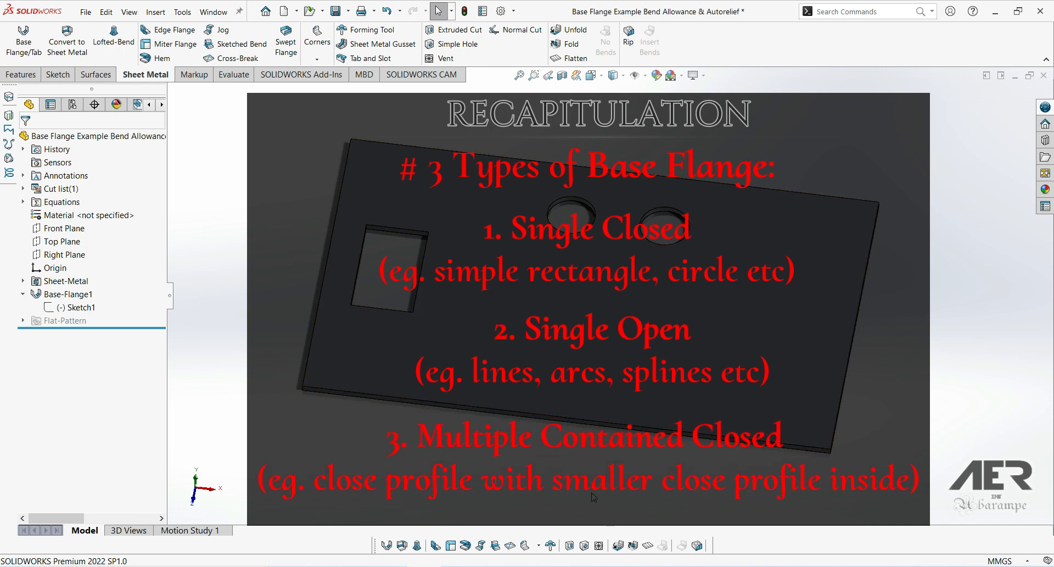
mouse_move(820, 470)
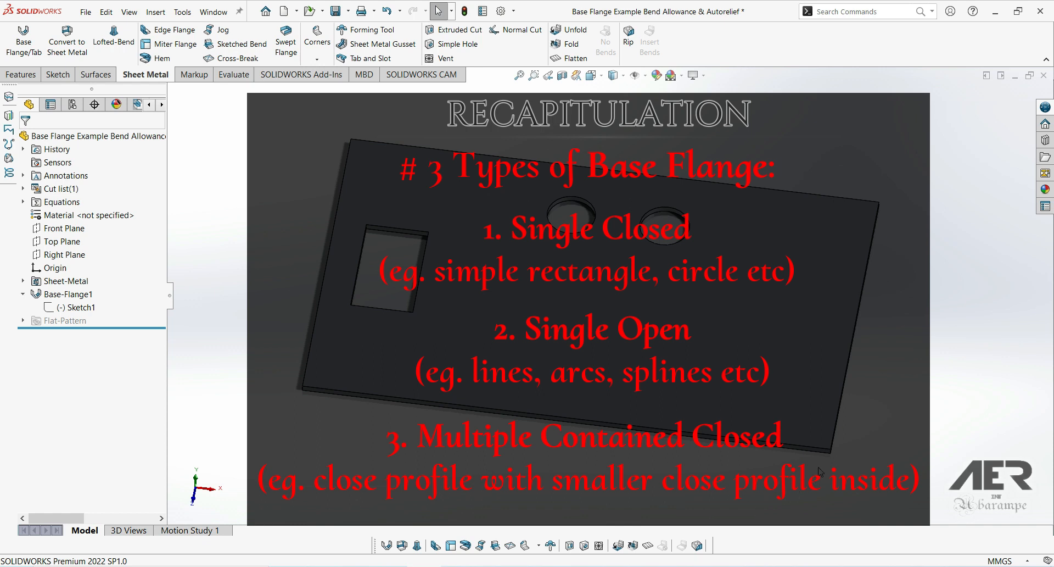